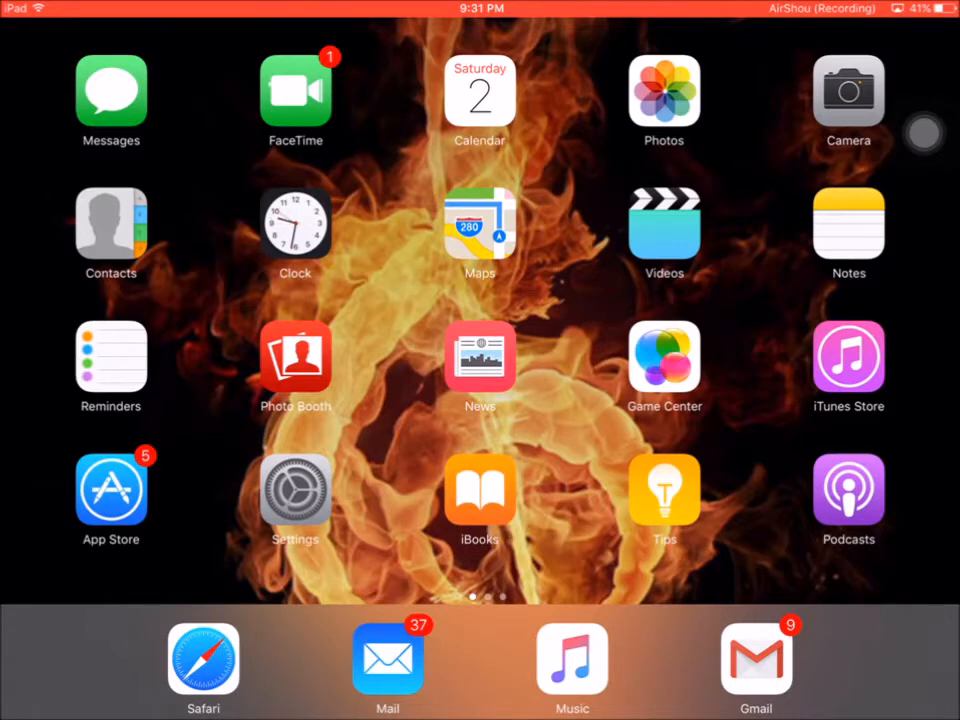
# Step: Load iemulators.com in Safari's address bar and scroll down its home page
pyautogui.hscroll(-3)
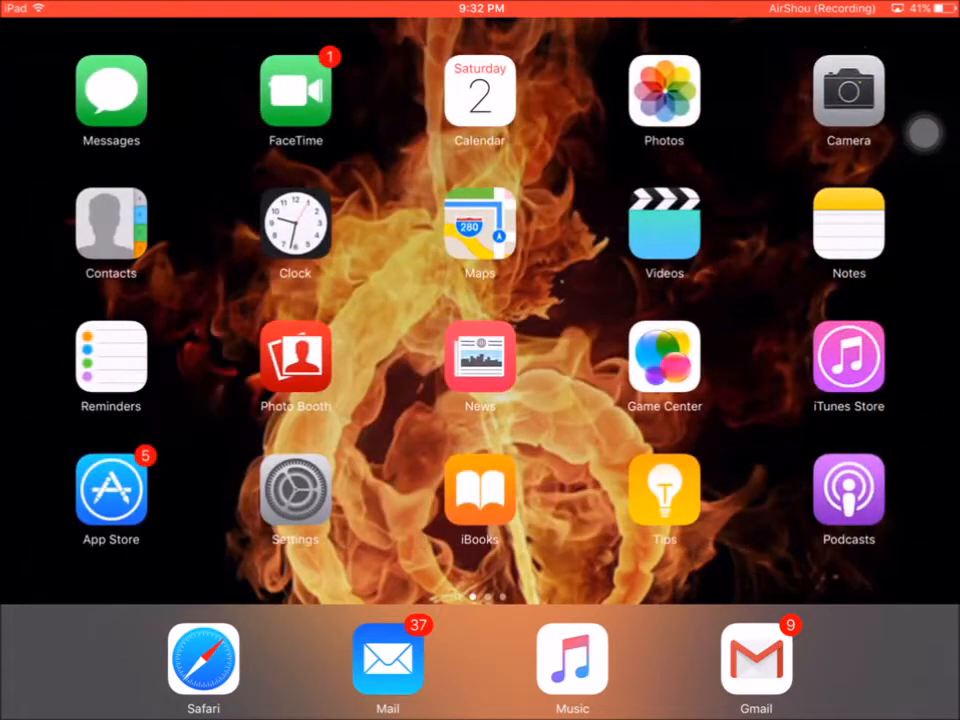
pyautogui.click(203, 658)
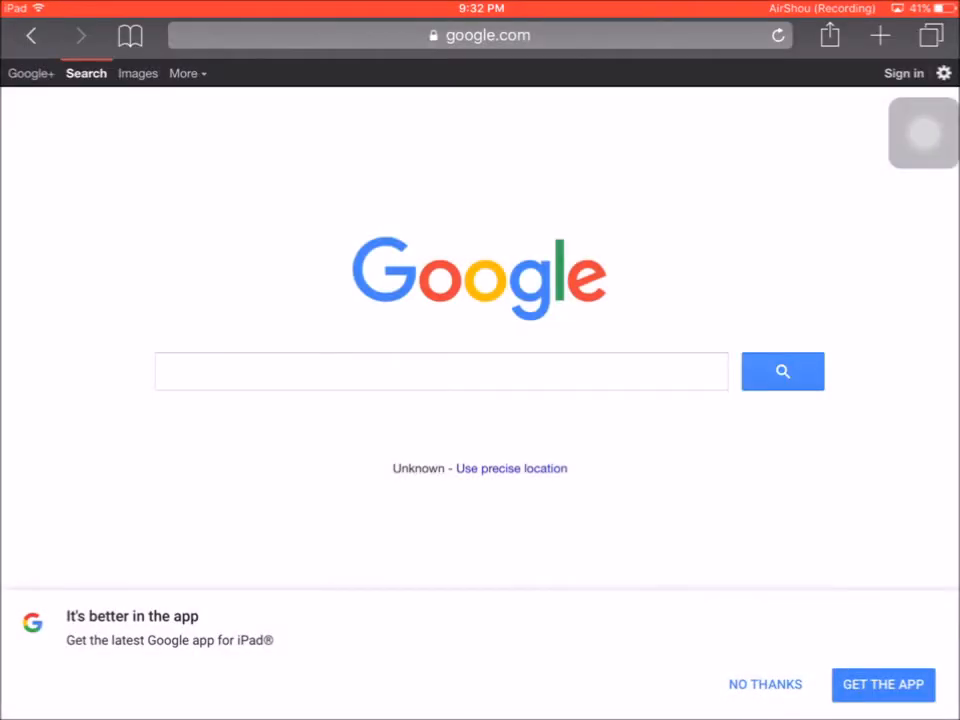
pyautogui.write('iemulators')
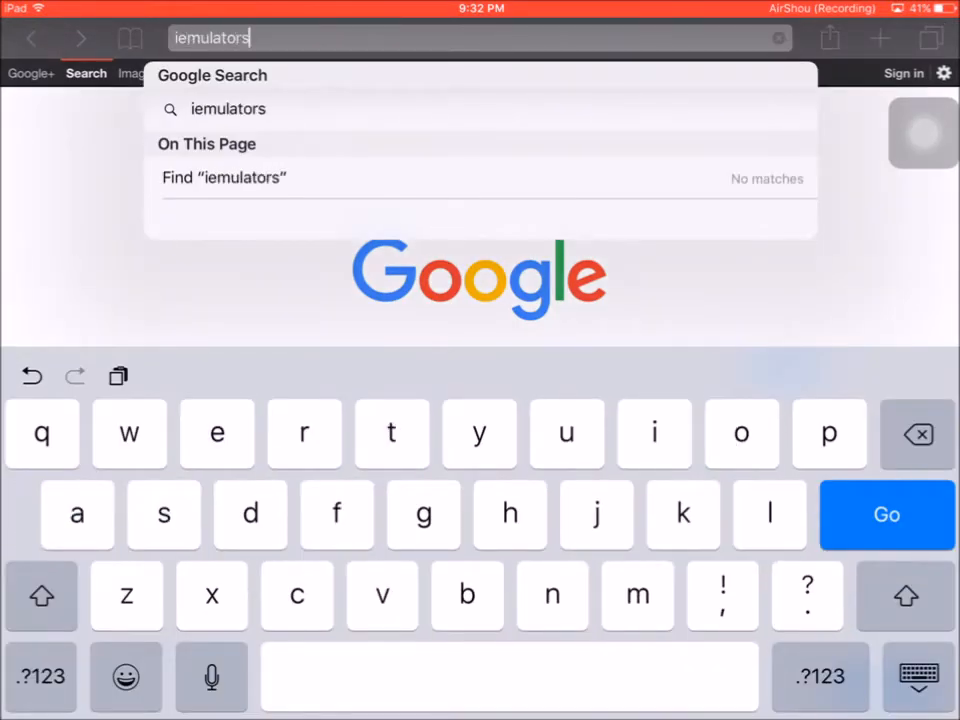
pyautogui.write('.com')
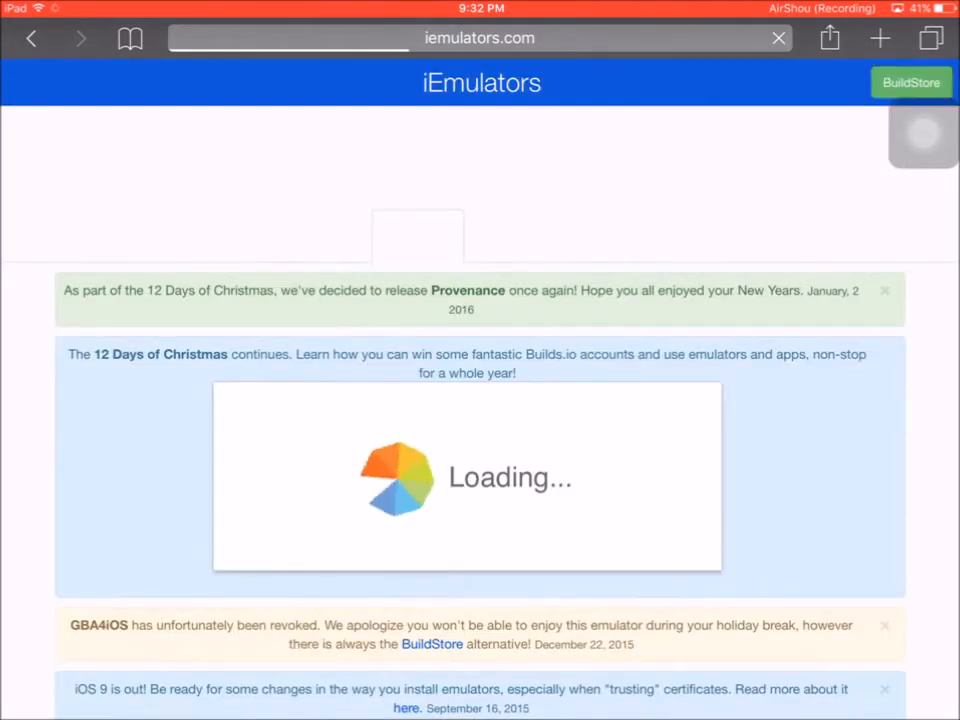
pyautogui.scroll(-3)
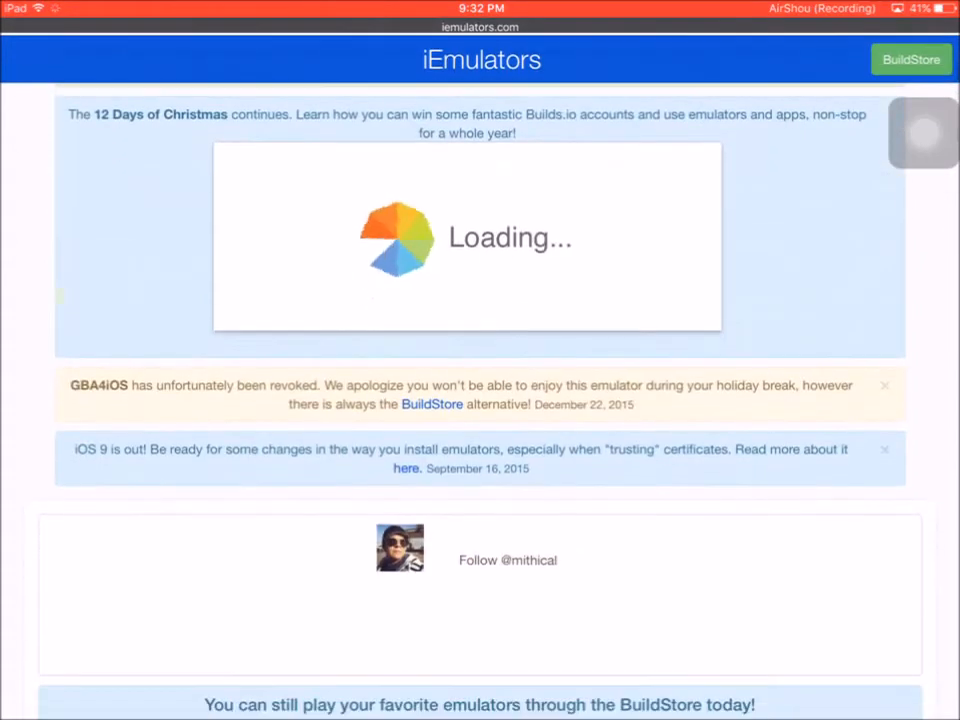
pyautogui.scroll(-3)
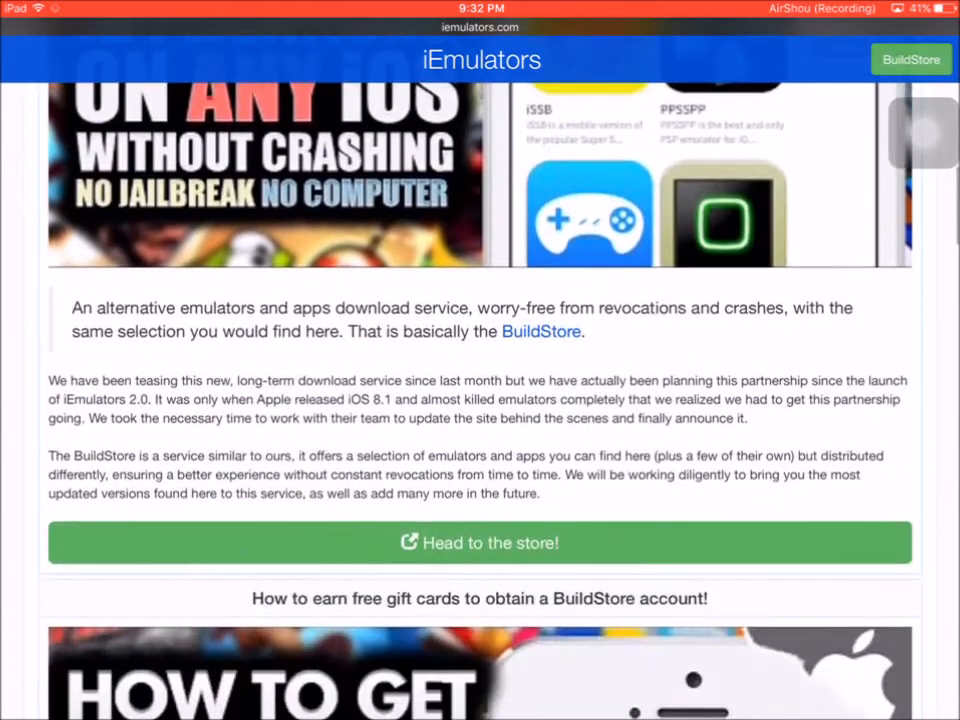
pyautogui.scroll(-3)
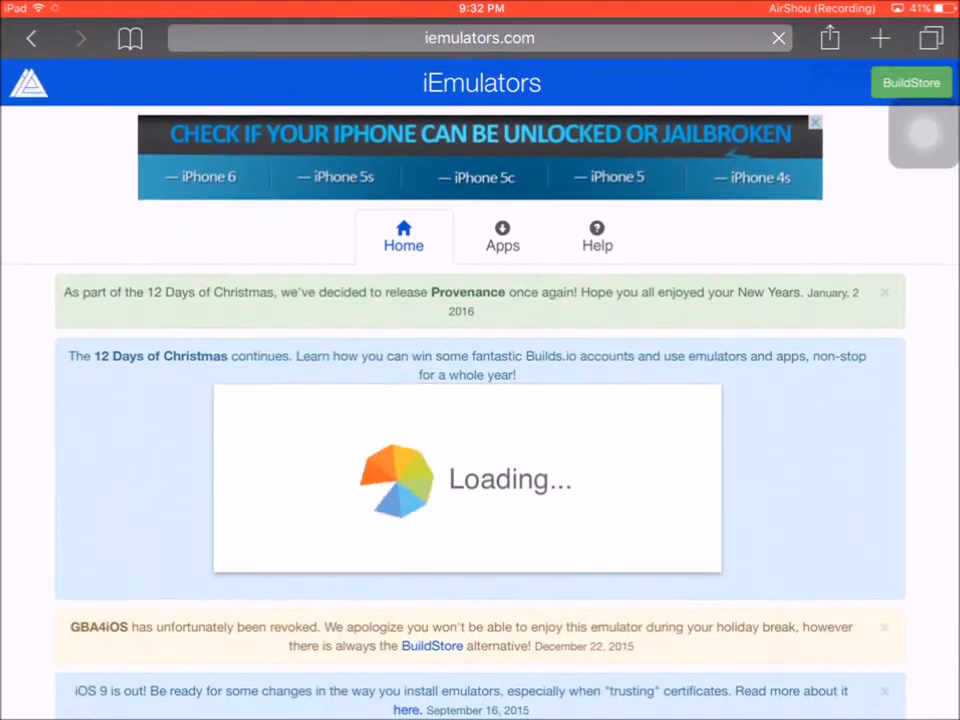
# Step: Browse the iEmulators Apps list and AirShou's download page, then return to the Home Screen
pyautogui.click(502, 237)
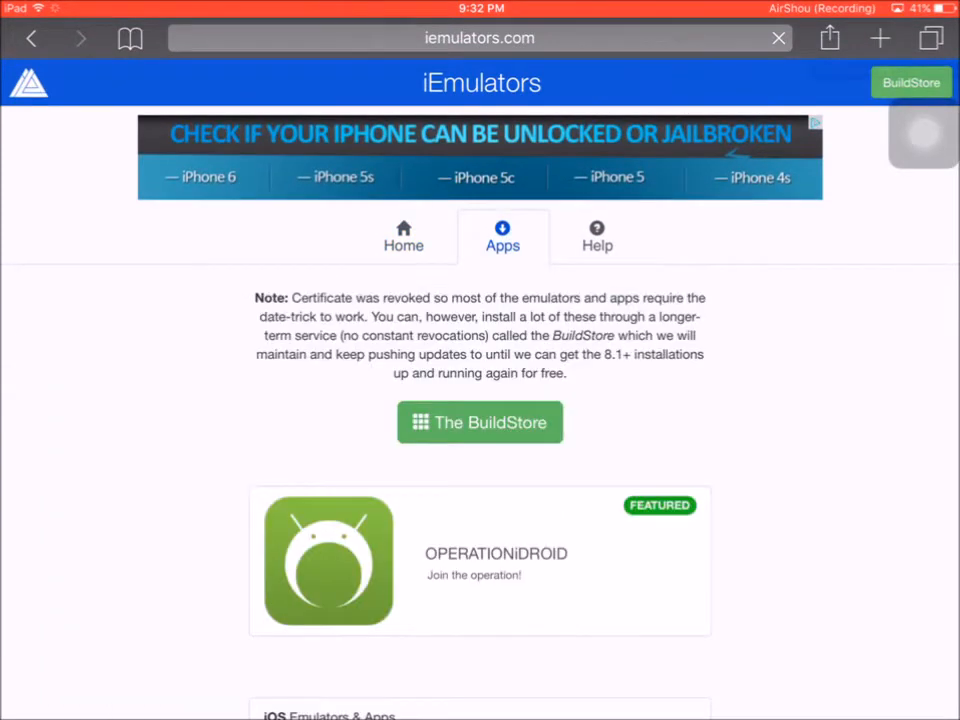
pyautogui.scroll(-3)
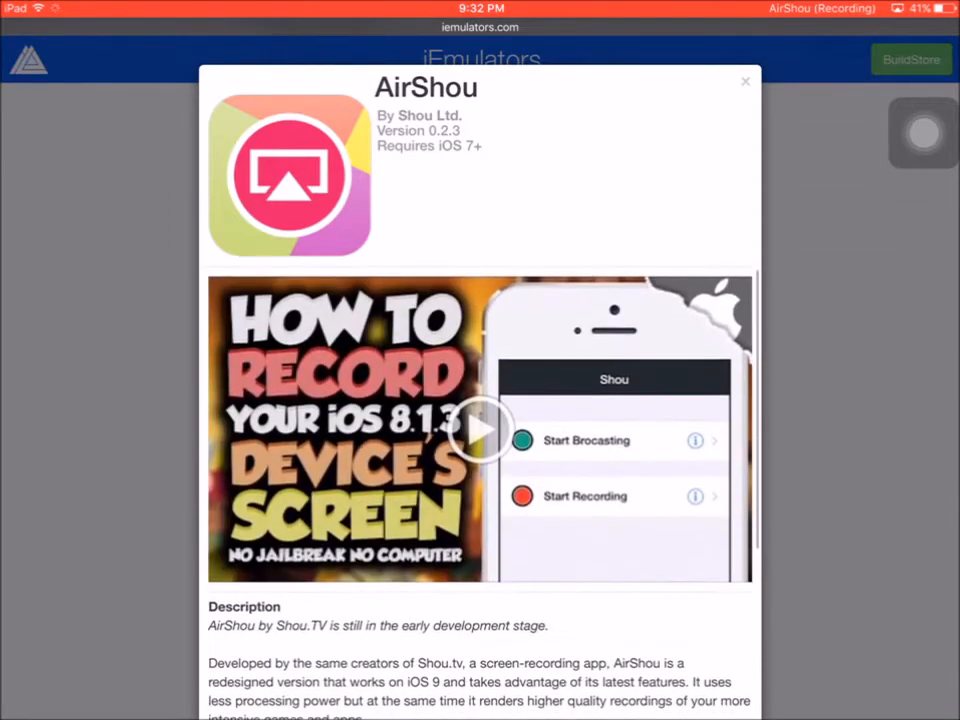
pyautogui.scroll(-3)
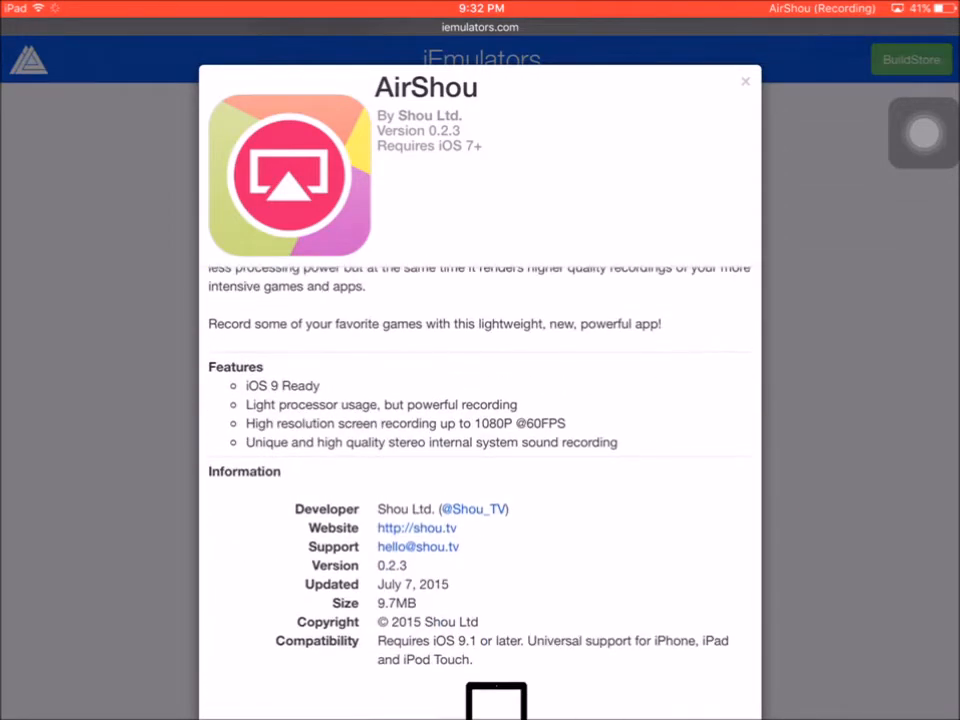
pyautogui.scroll(-3)
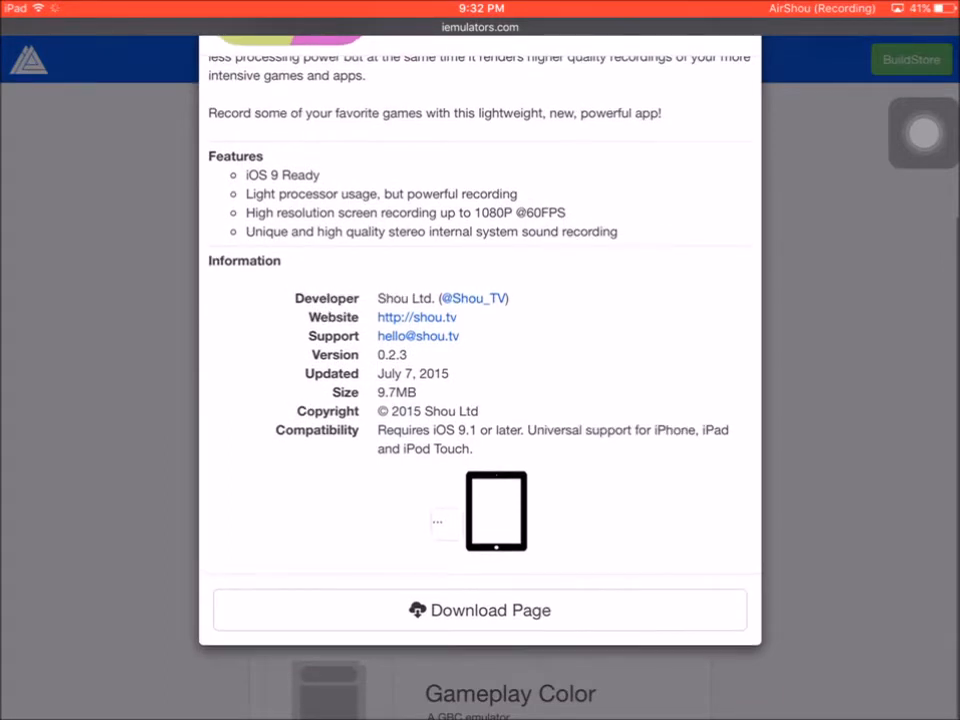
pyautogui.scroll(3)
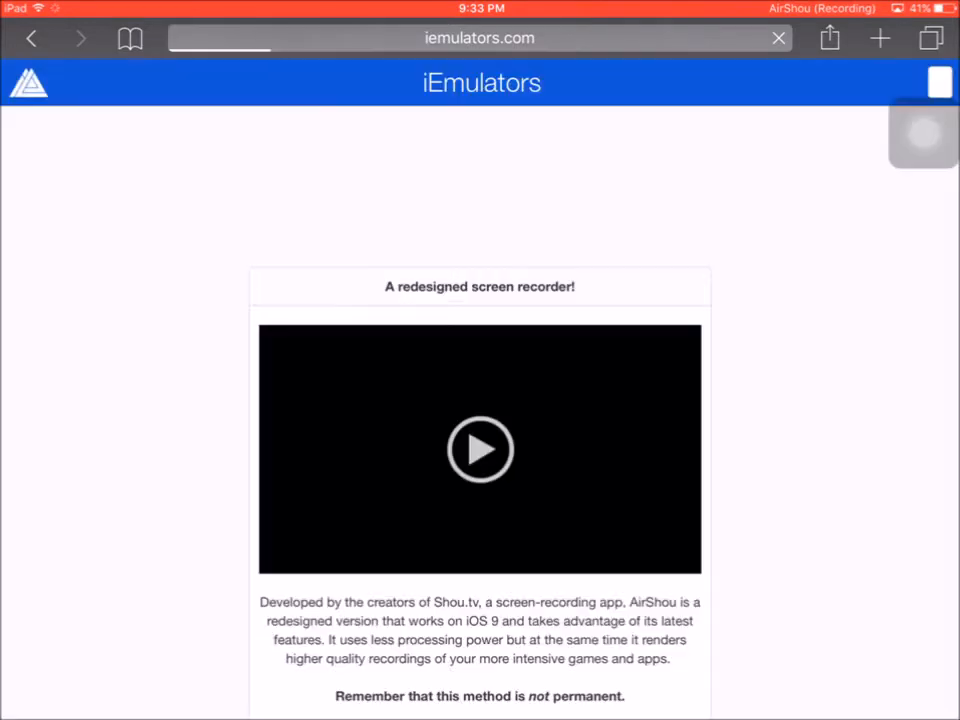
pyautogui.scroll(-3)
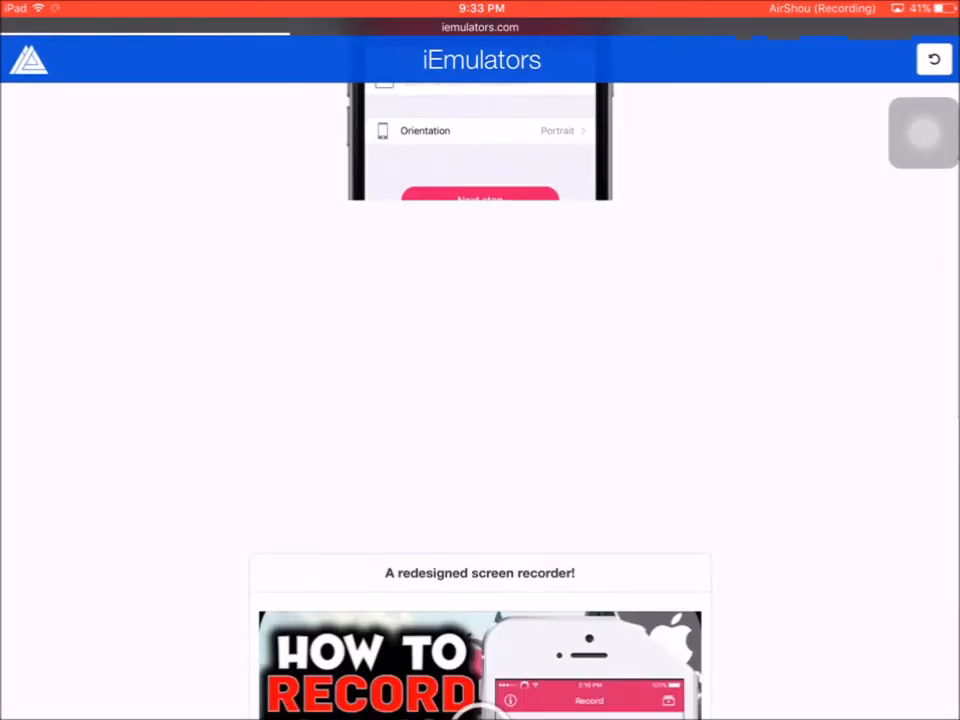
pyautogui.scroll(-3)
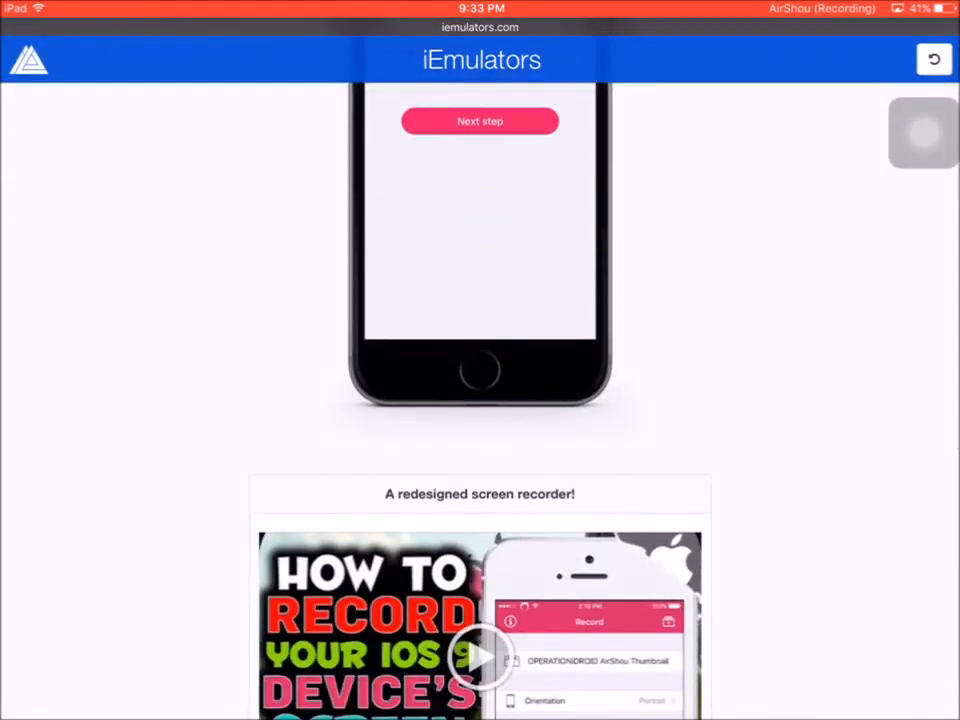
pyautogui.press('home')
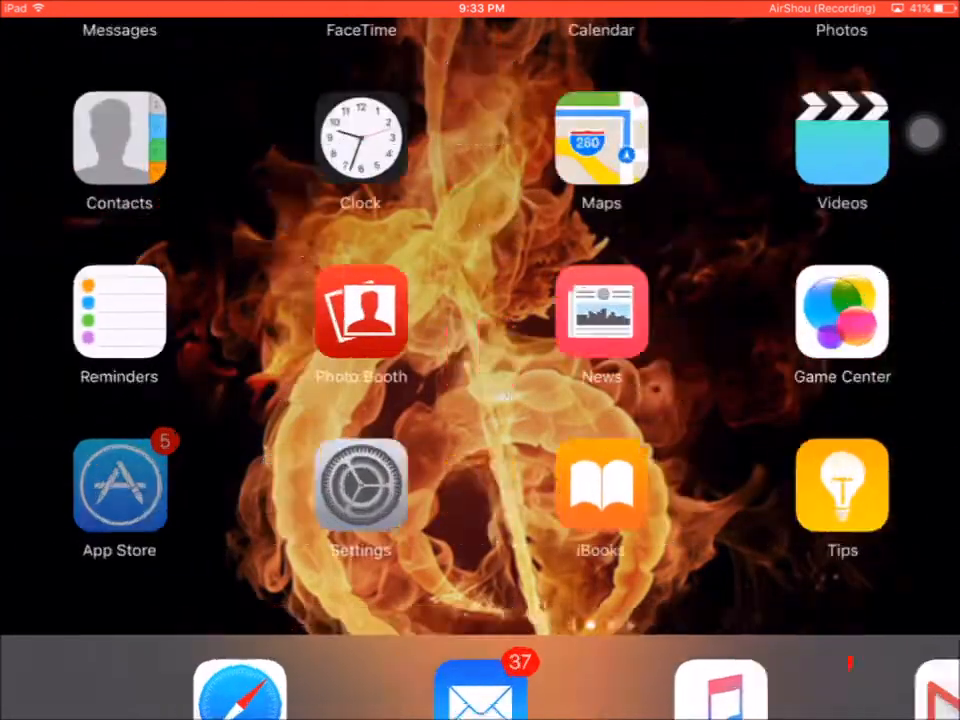
# Step: Search the App Store for 'shou.tv' to find the installed Shou.TV app
pyautogui.click(119, 485)
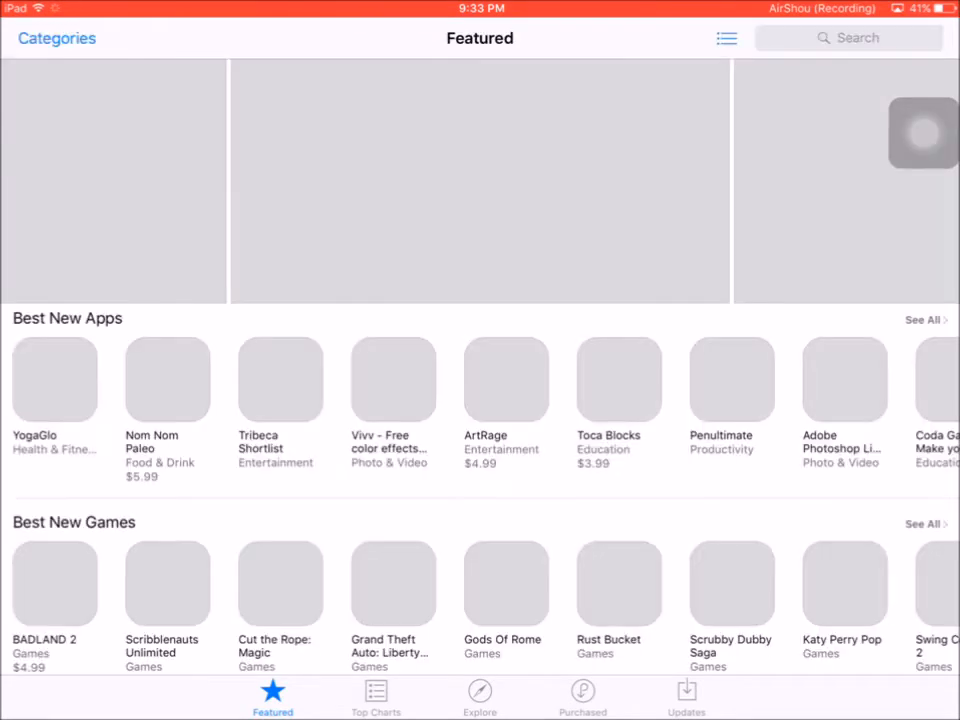
pyautogui.click(848, 38)
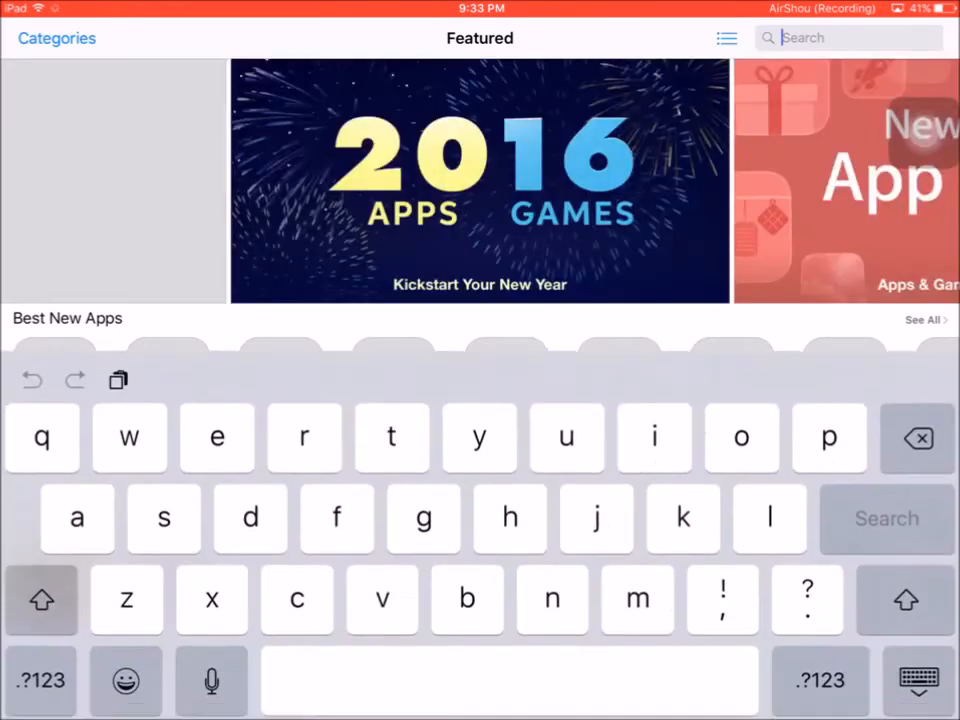
pyautogui.write('shou.tv')
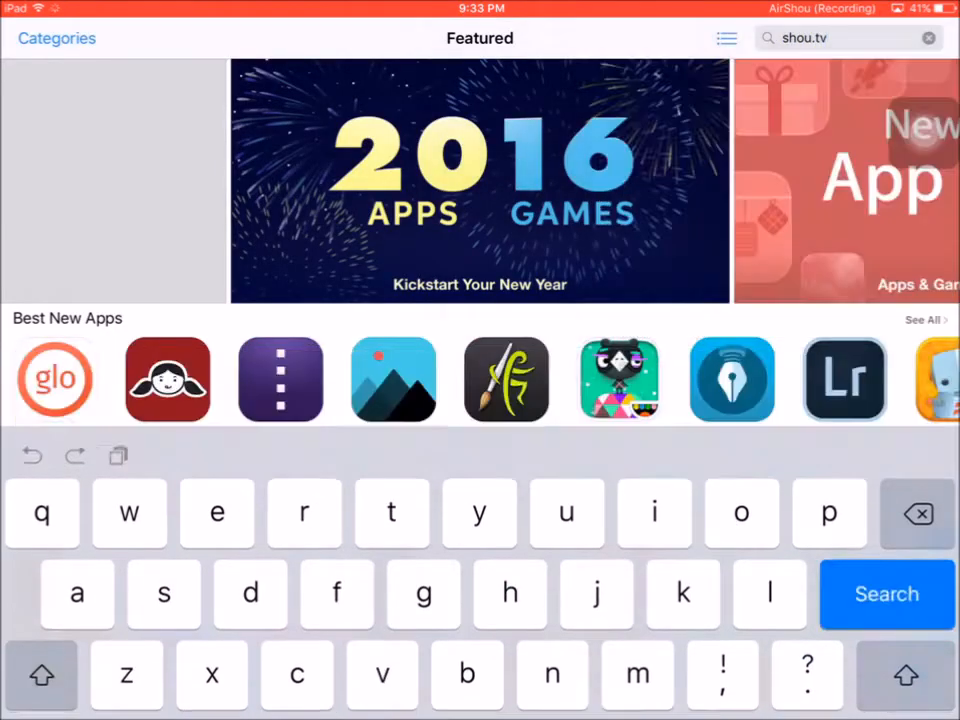
pyautogui.click(885, 593)
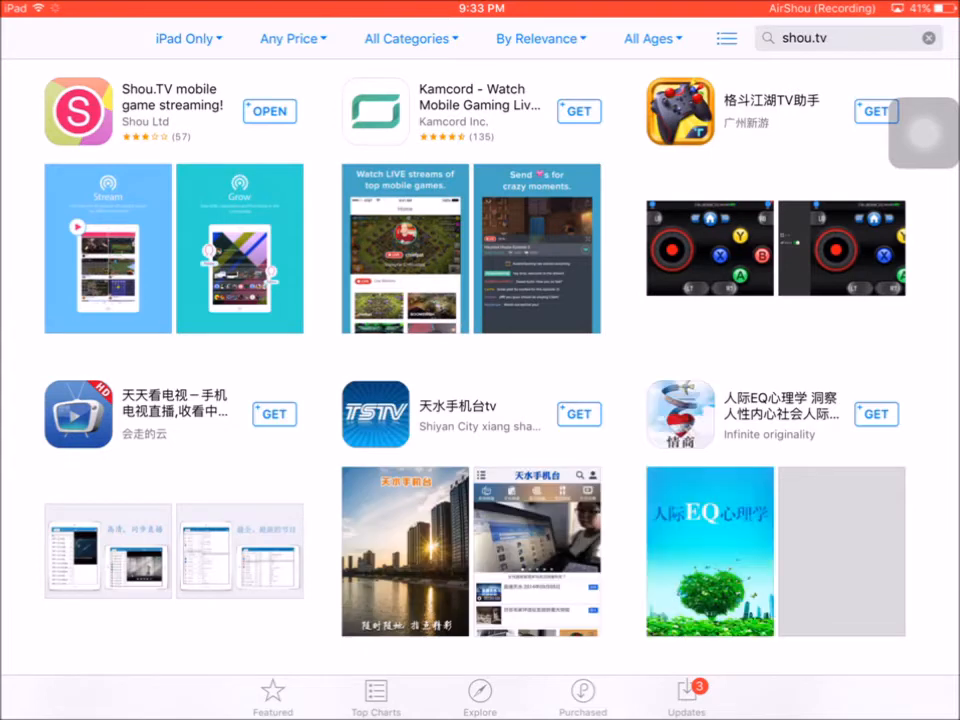
pyautogui.click(77, 110)
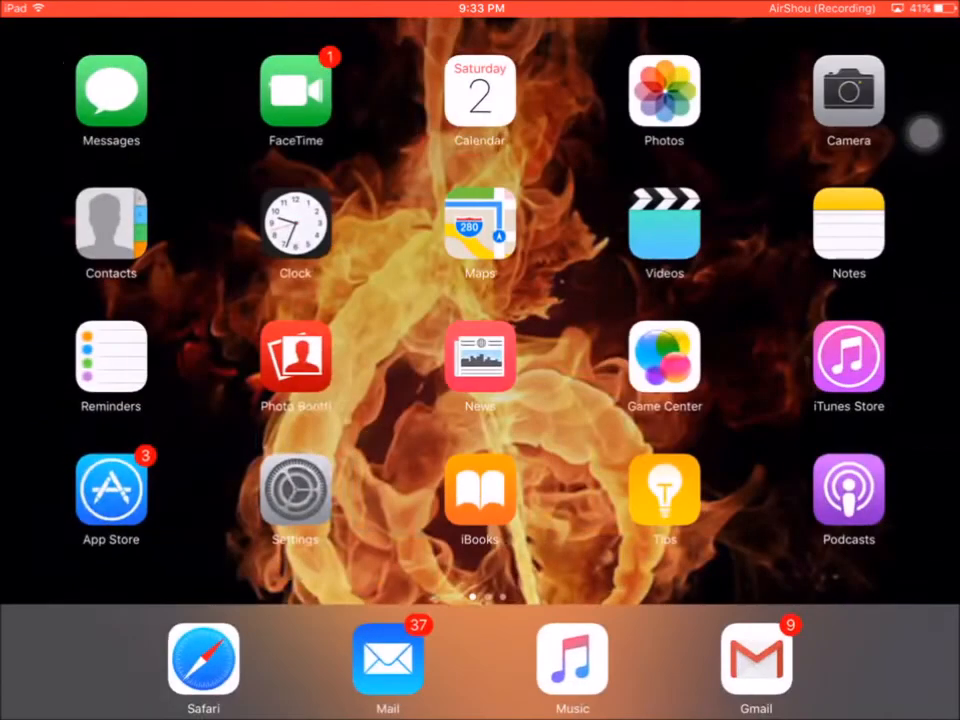
# Step: Scroll Shou.TV's live game stream feed, then switch to AirShou's running recording
pyautogui.hscroll(-3)
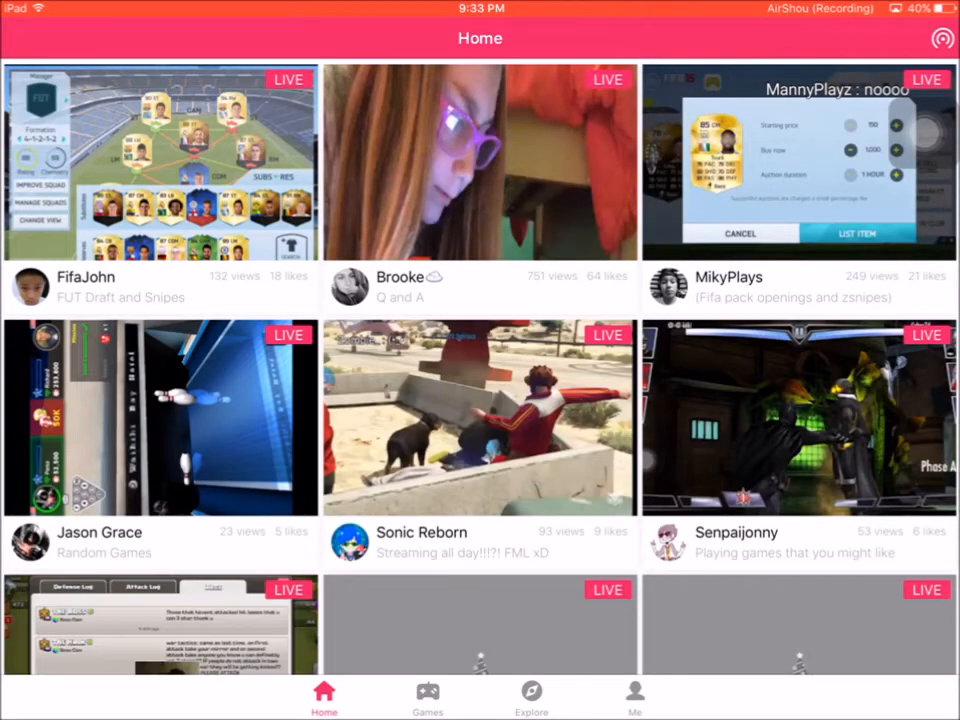
pyautogui.scroll(-3)
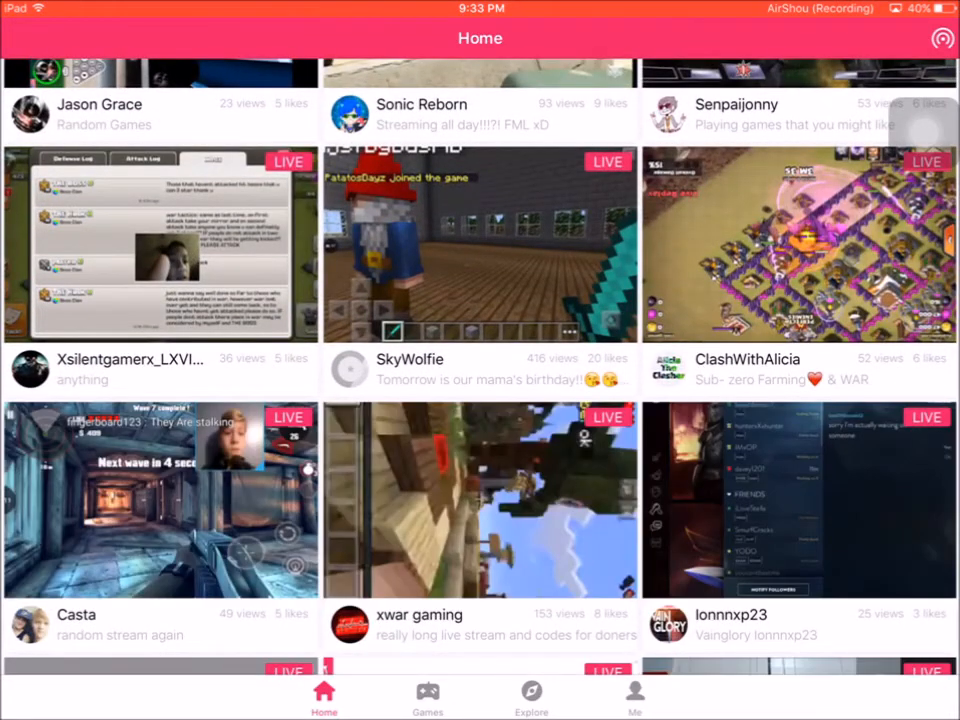
pyautogui.scroll(-3)
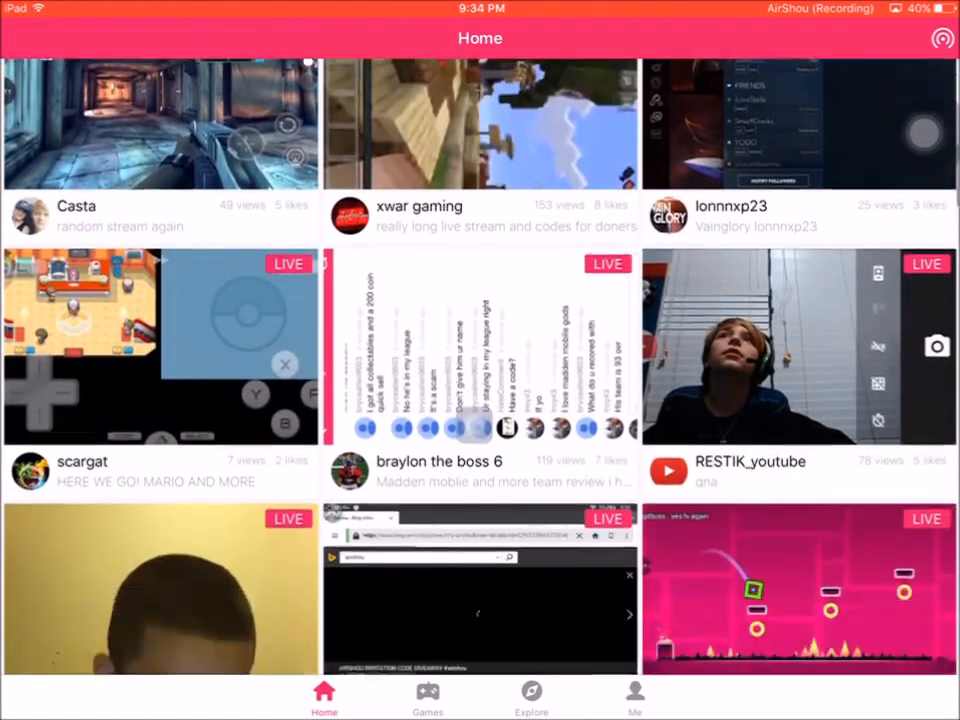
pyautogui.scroll(-3)
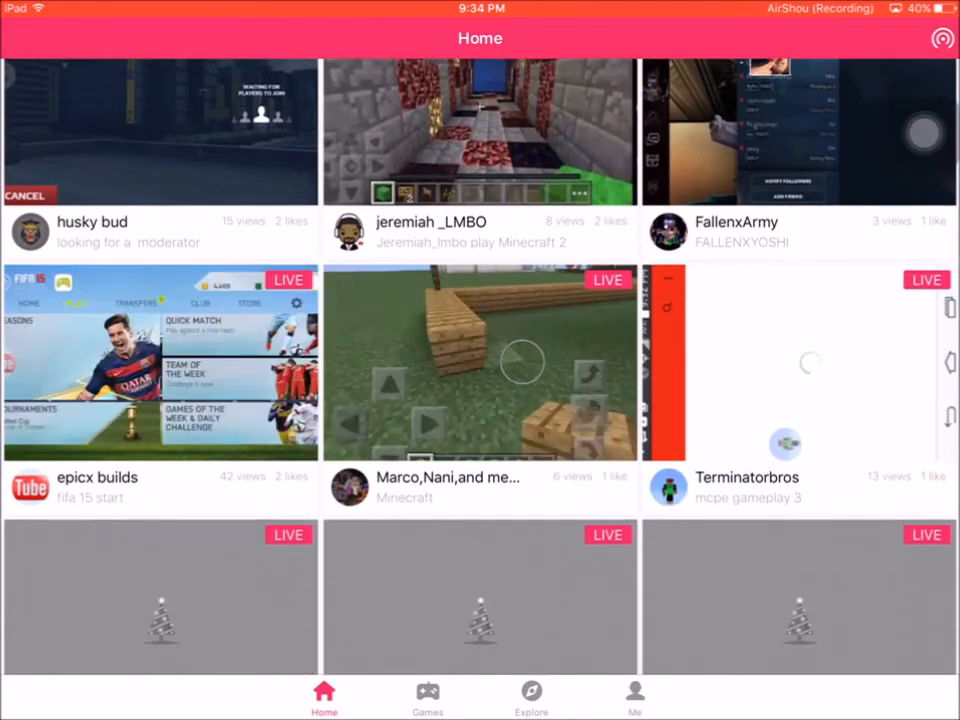
pyautogui.scroll(-3)
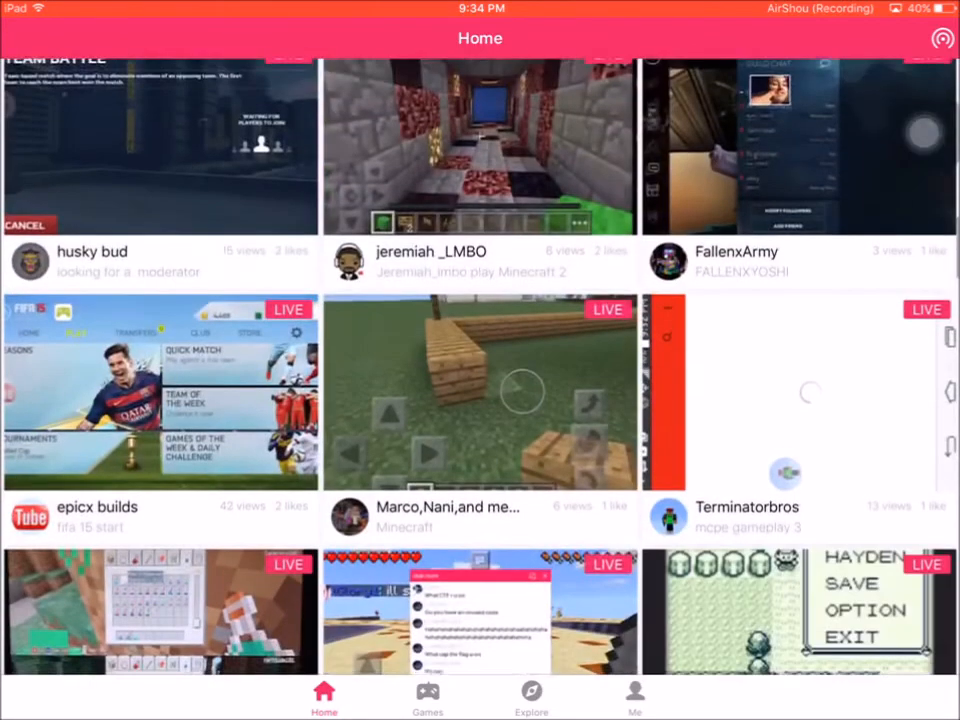
pyautogui.scroll(-3)
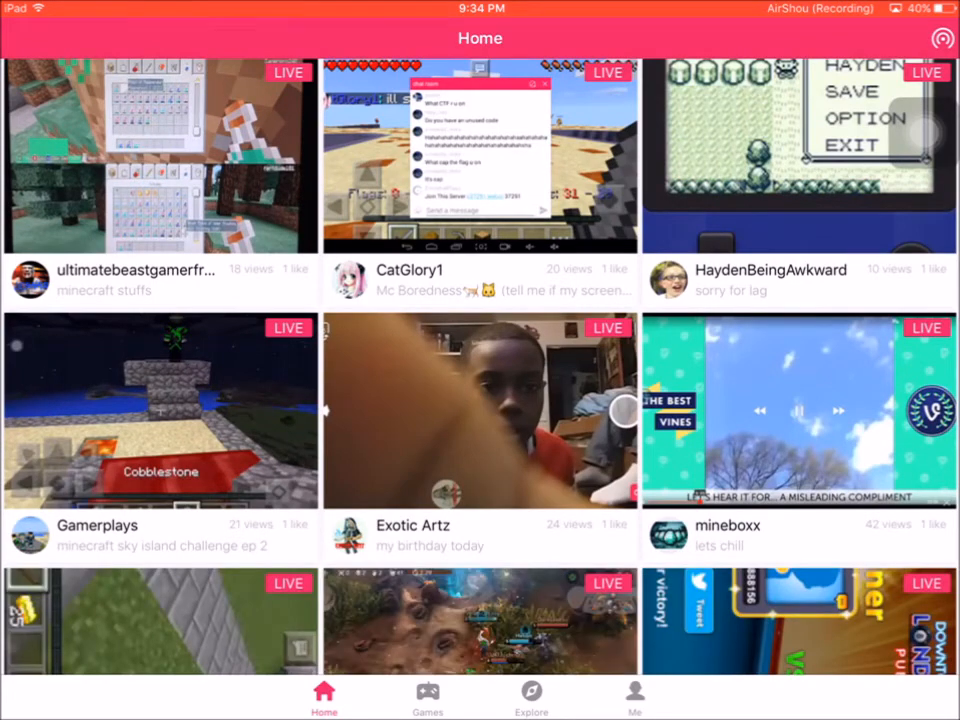
pyautogui.press('home')
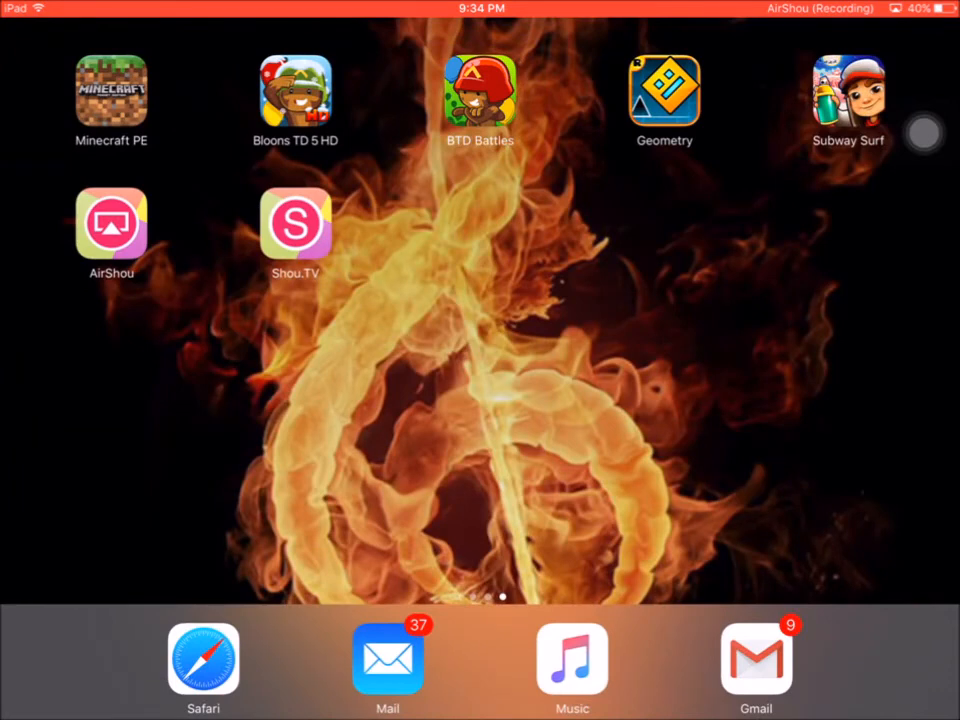
pyautogui.click(111, 225)
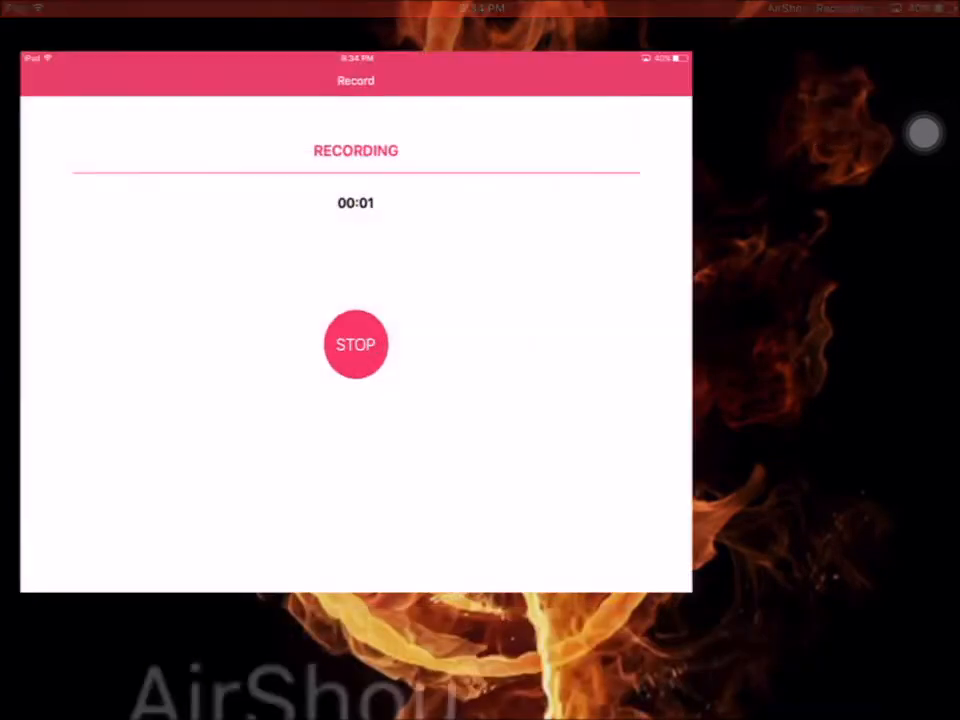